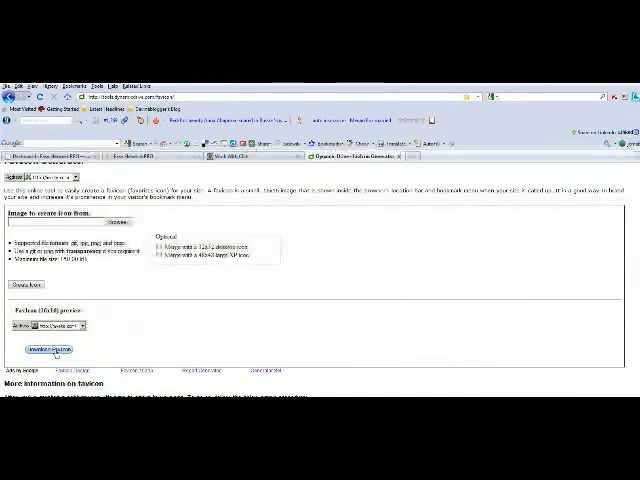
Download the generated 16x16 favicon from the Dynamic Drive FavIcon Generator.
{"action": "left_click", "coordinate": [45, 351]}
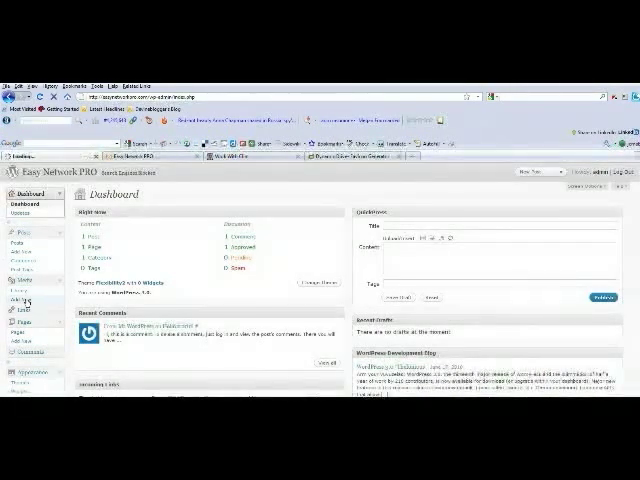
Upload the downloaded favicon file through Media > Add New.
{"action": "left_click", "coordinate": [21, 275]}
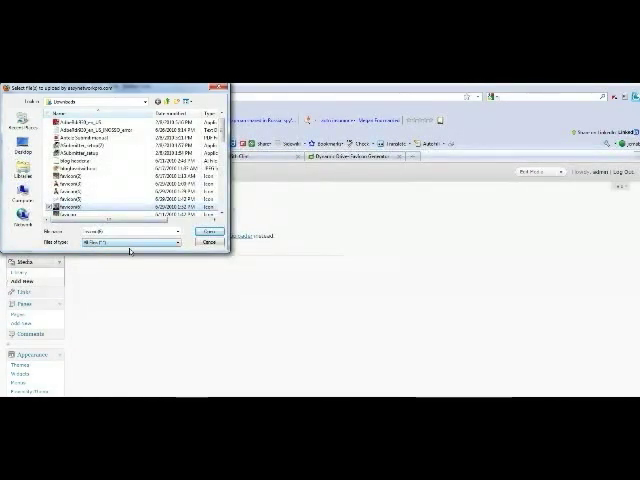
{"action": "left_click", "coordinate": [199, 231]}
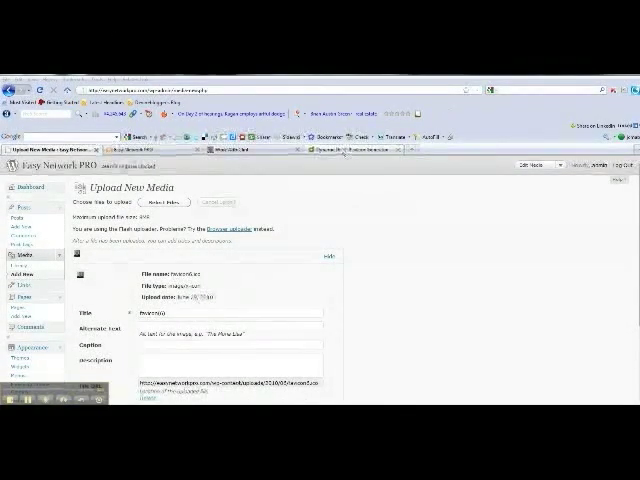
{"action": "left_click", "coordinate": [343, 151]}
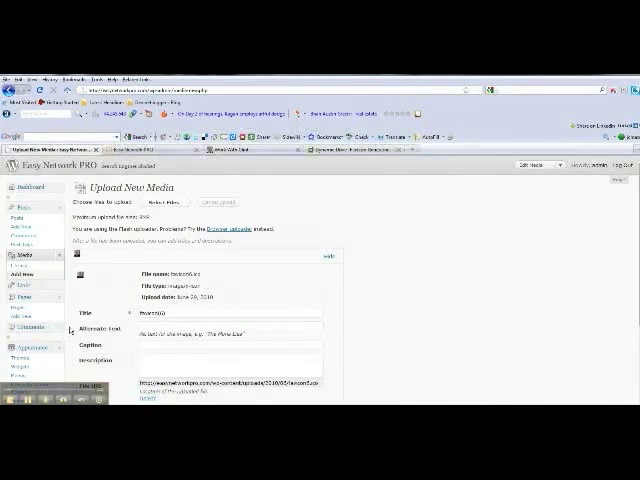
{"action": "scroll", "scroll_direction": "down", "scroll_amount": 3}
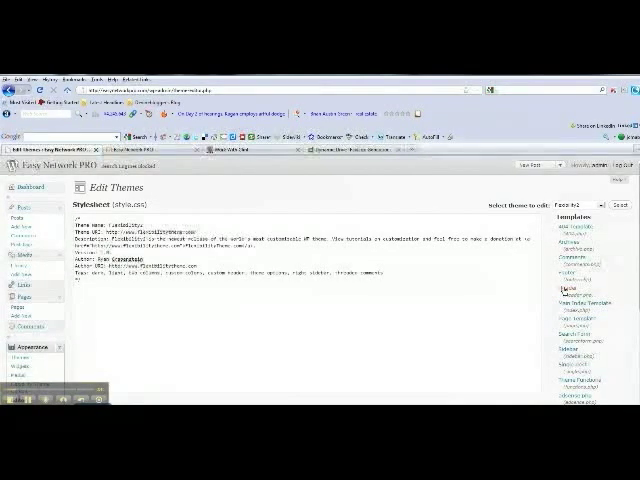
Paste the shortcut icon link tag into header.php's head section and update the file.
{"action": "left_click", "coordinate": [564, 295]}
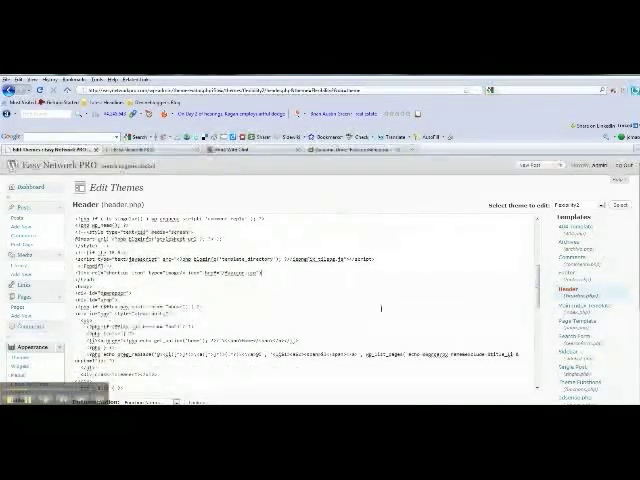
{"action": "scroll", "scroll_direction": "down", "scroll_amount": 3}
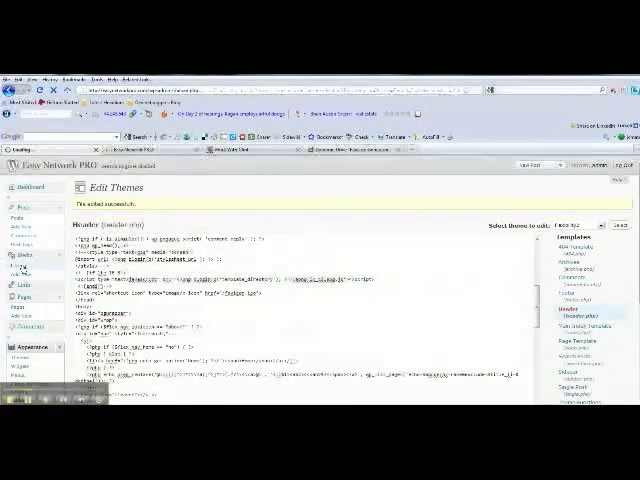
Copy the favicon's full File URL from its Media Library details.
{"action": "left_click", "coordinate": [23, 266]}
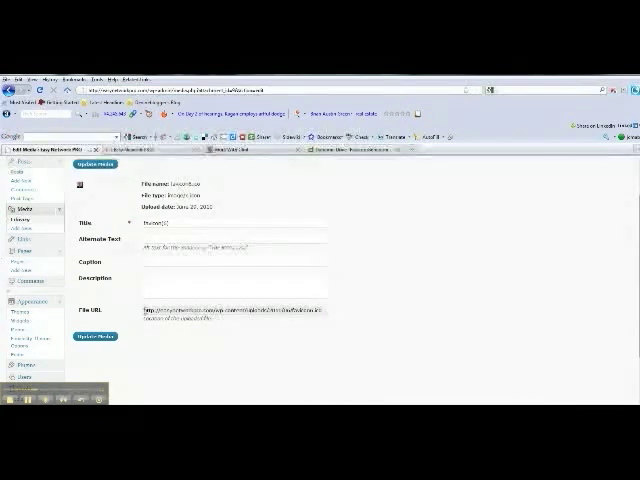
{"action": "triple_click", "coordinate": [235, 312]}
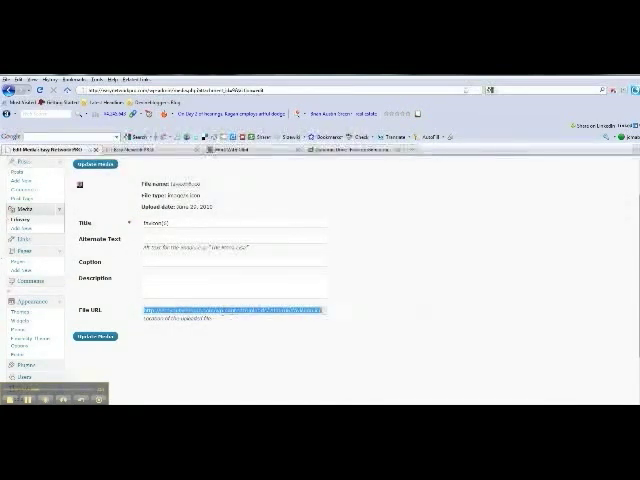
{"action": "right_click", "coordinate": [235, 310]}
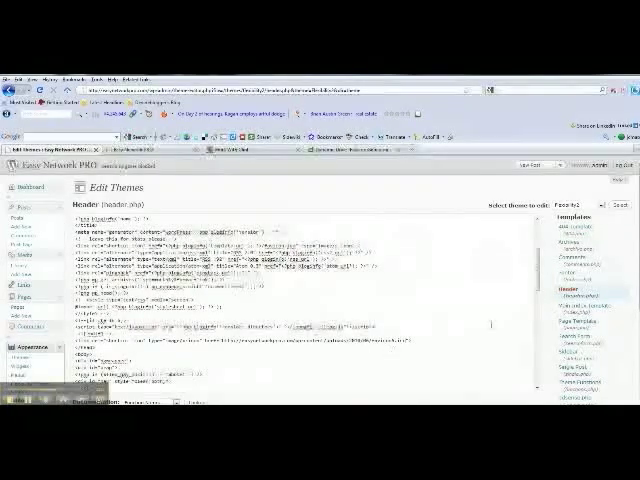
Paste the favicon's file URL into the header.php link tag href and update the file.
{"action": "scroll", "scroll_direction": "down", "scroll_amount": 3}
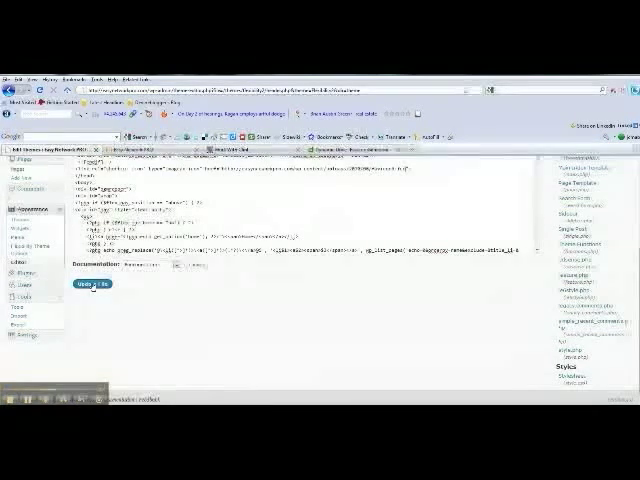